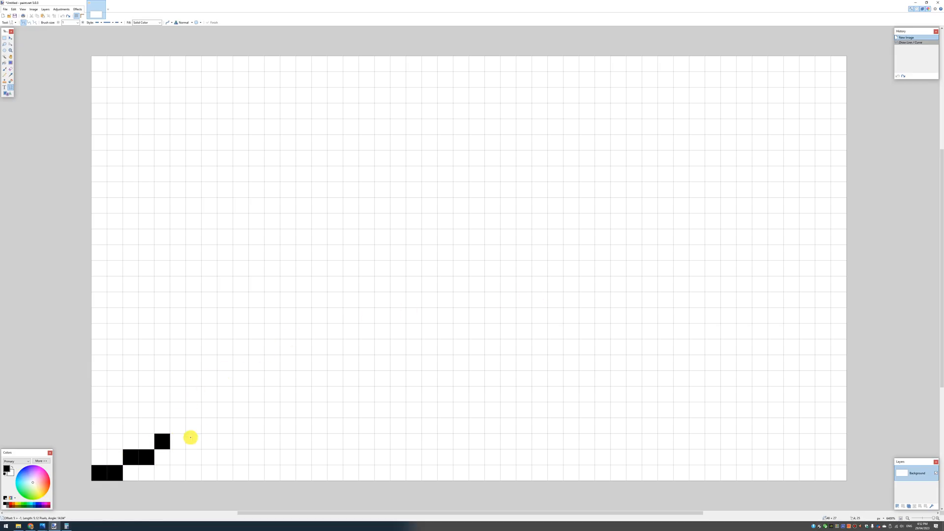
# - Draw a thick black diagonal line across the canvas from bottom-left to top-right
pyautogui.moveTo(189, 436); pyautogui.dragTo(763, 138)
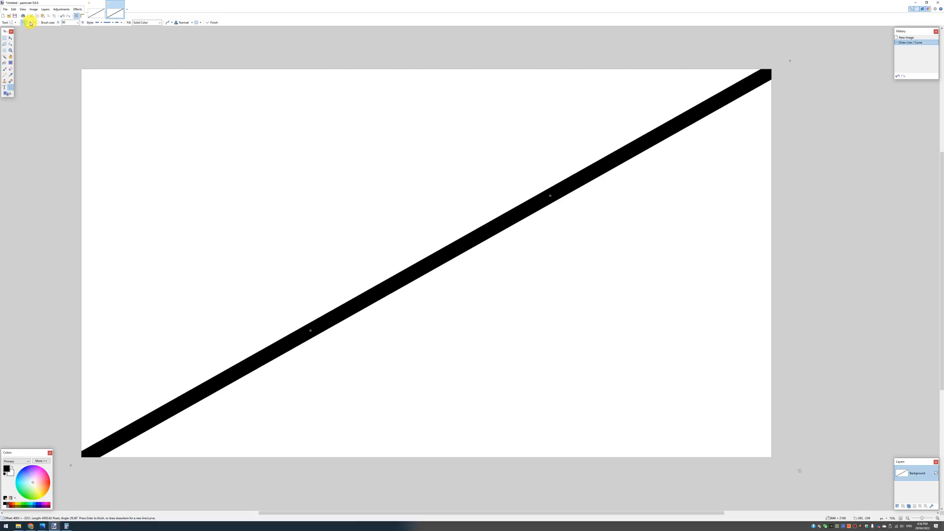
# - Bring up the Resize dialog for the image from the Image menu
pyautogui.click(33, 9)
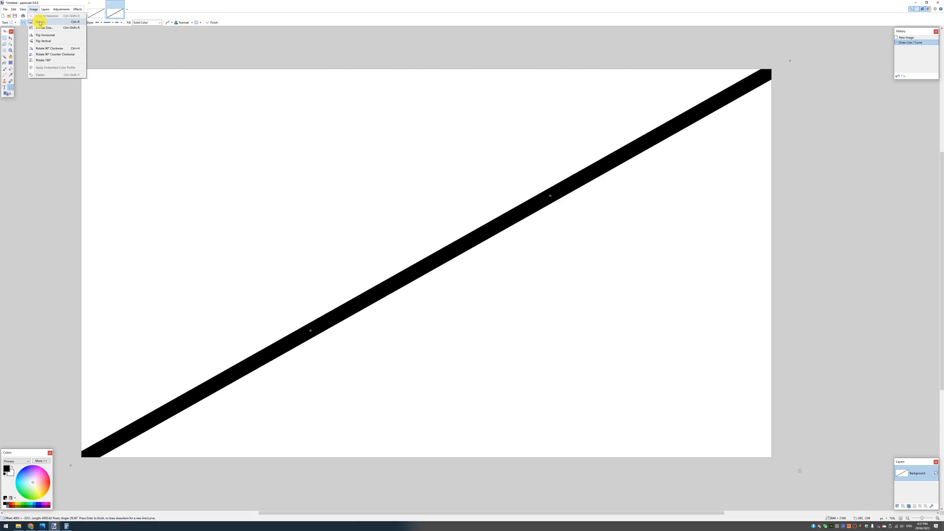
pyautogui.click(42, 22)
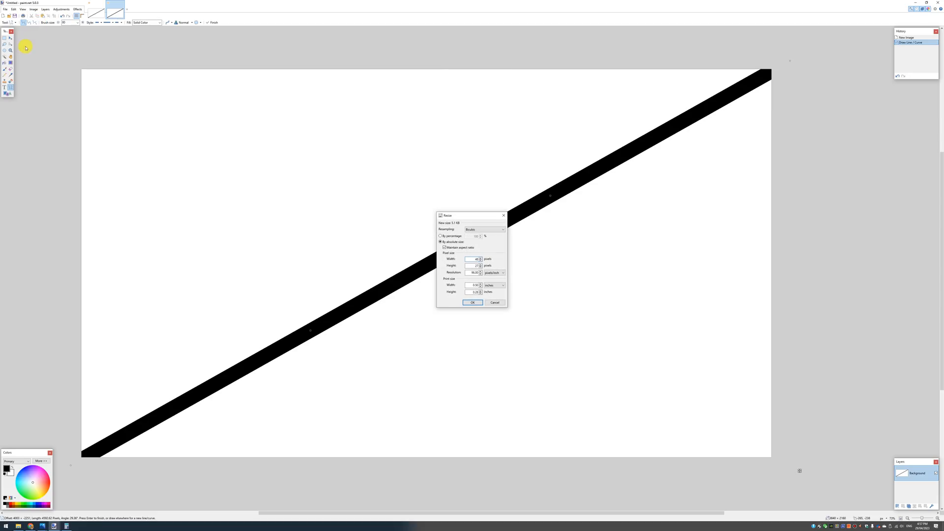
pyautogui.moveTo(458, 278)
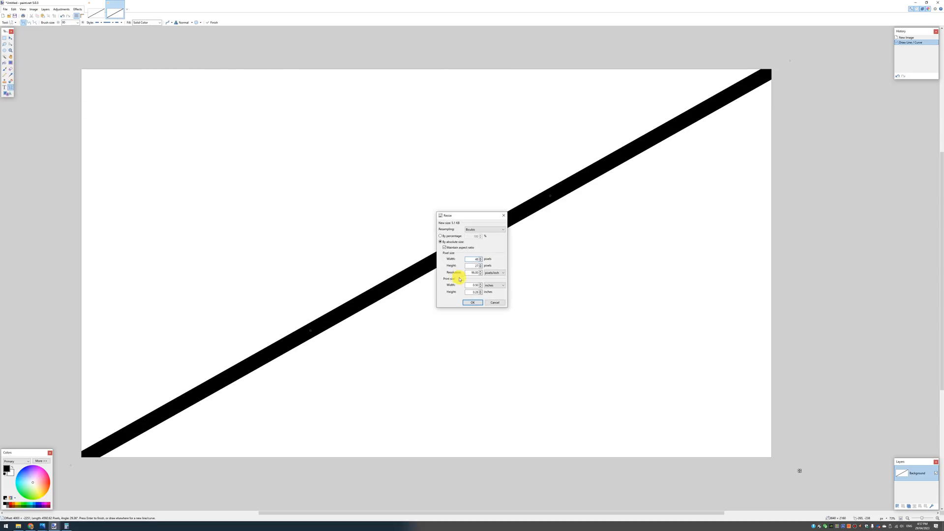
pyautogui.click(474, 302)
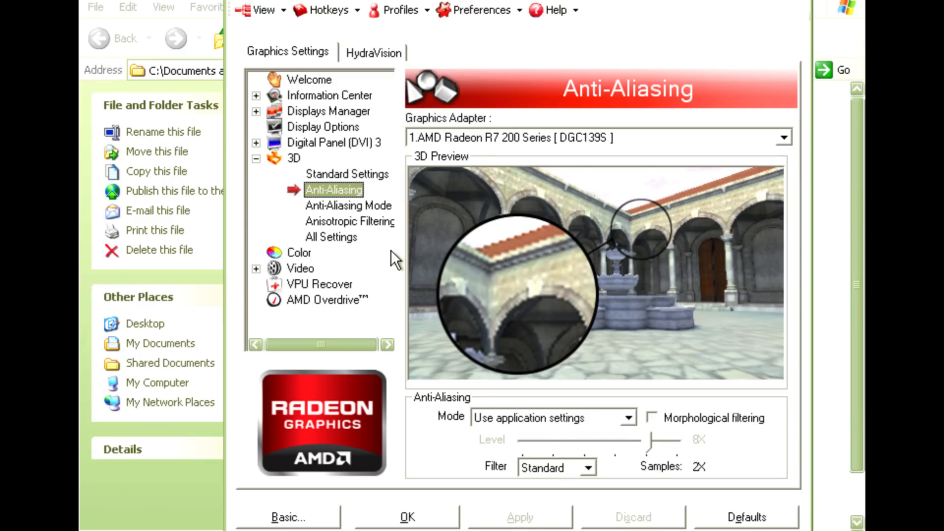
pyautogui.moveTo(337, 197)
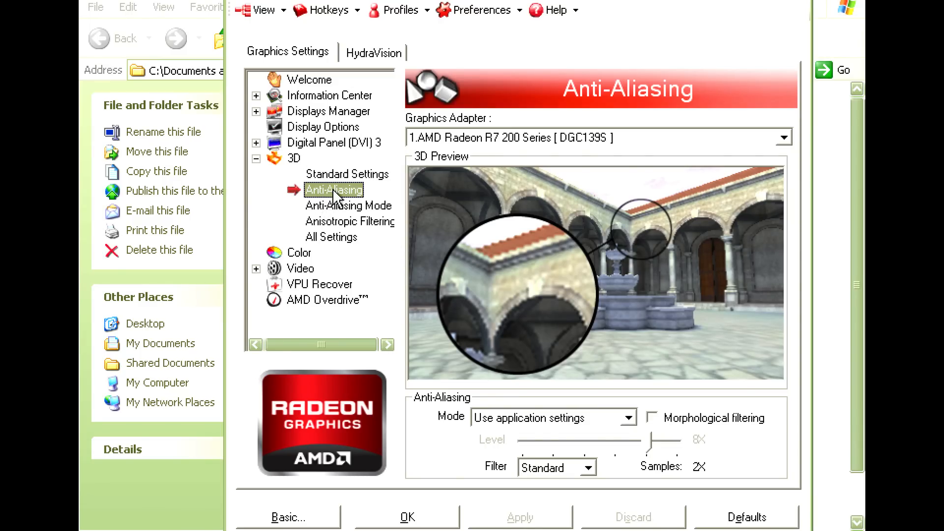
pyautogui.moveTo(528, 433)
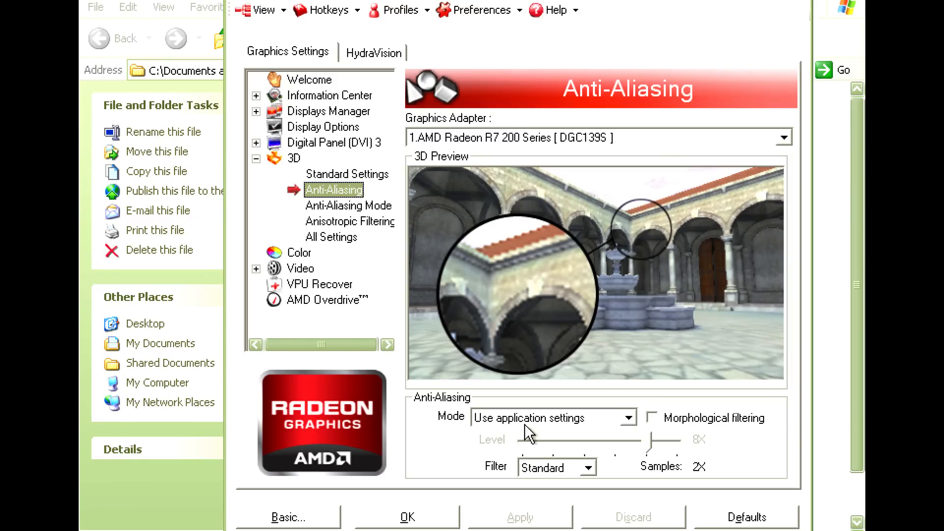
pyautogui.moveTo(560, 429)
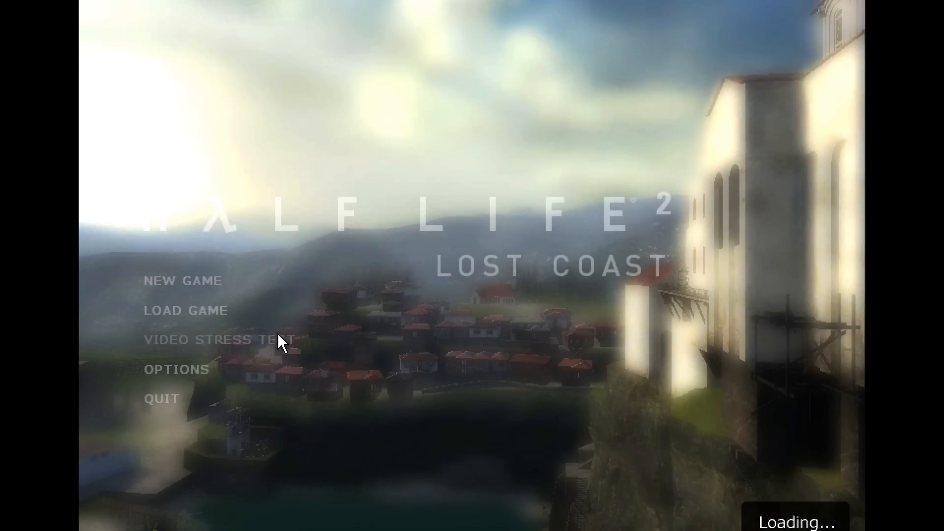
# - Glance at the options, then load the d2_lostcoast dockside save
pyautogui.click(176, 369)
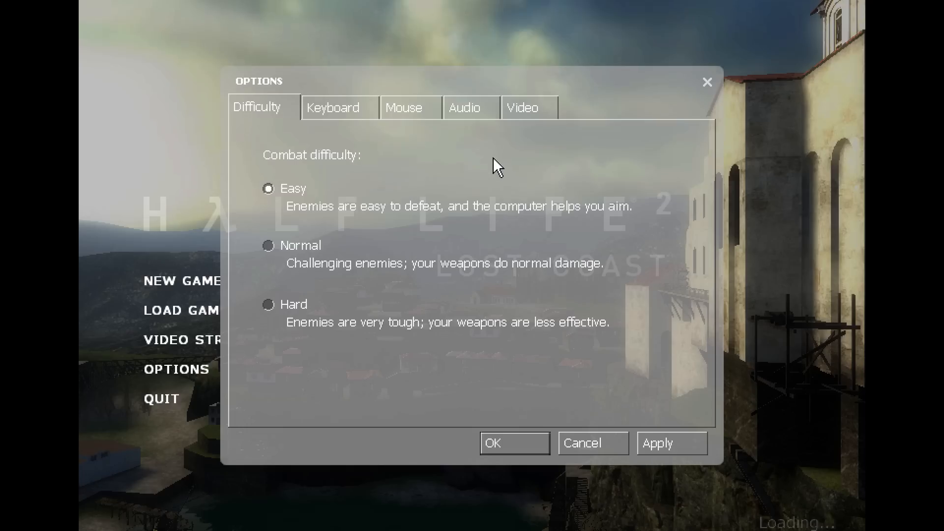
pyautogui.click(522, 108)
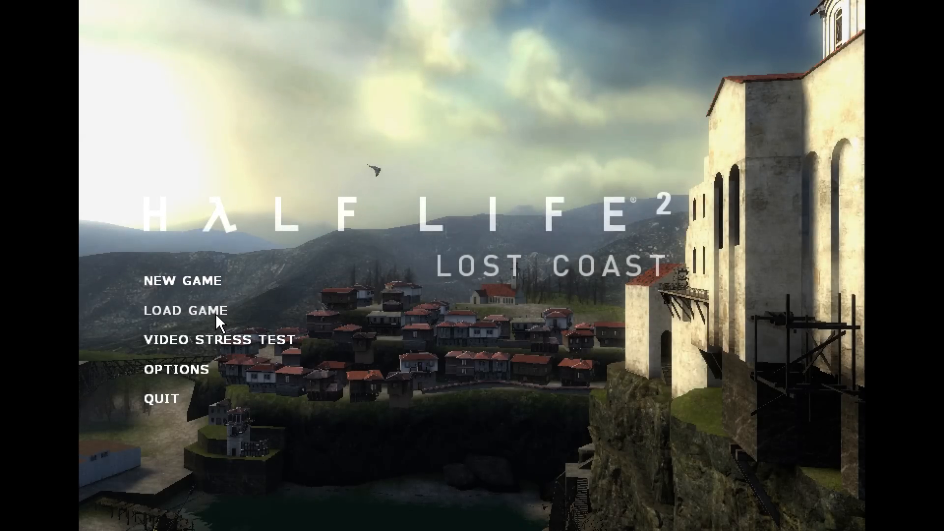
pyautogui.click(185, 309)
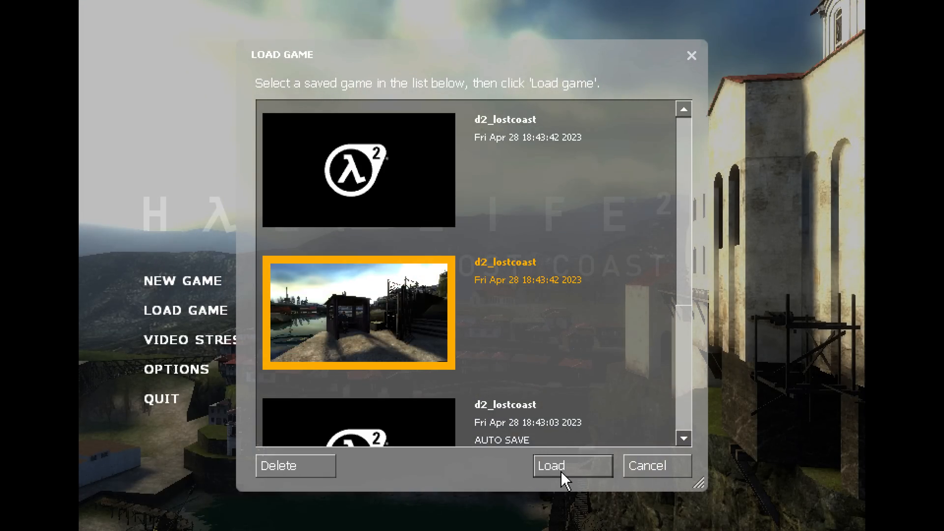
pyautogui.click(571, 465)
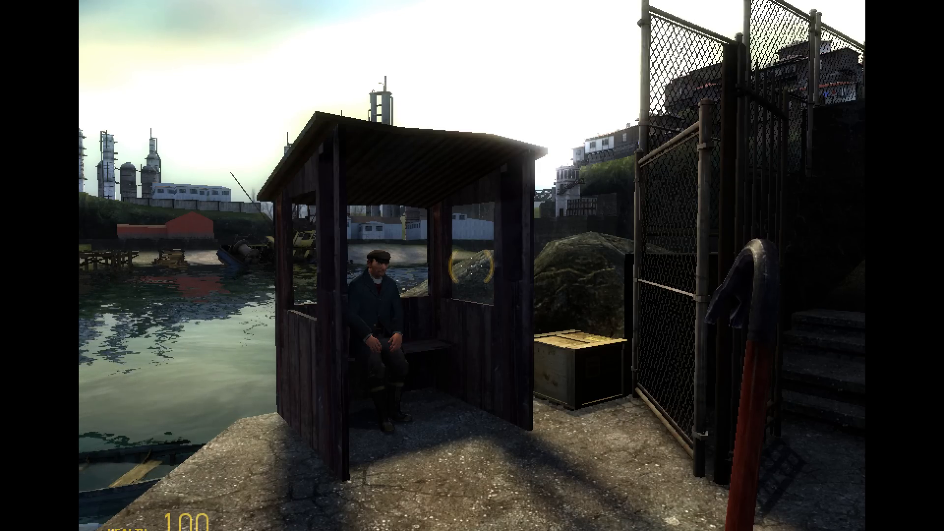
# - Override games' anti-aliasing at 8X and set the method to Quality (Super-sample AA)
pyautogui.press('Escape')
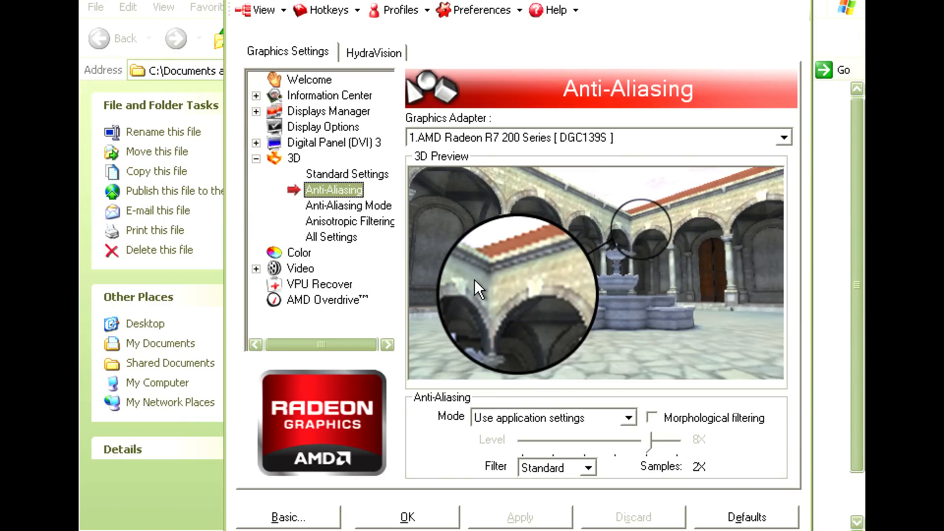
pyautogui.click(628, 418)
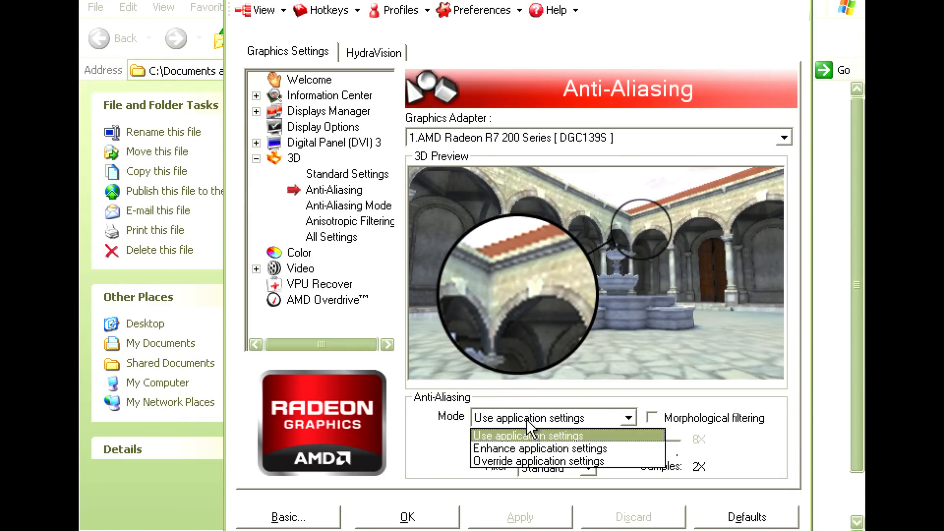
pyautogui.click(537, 461)
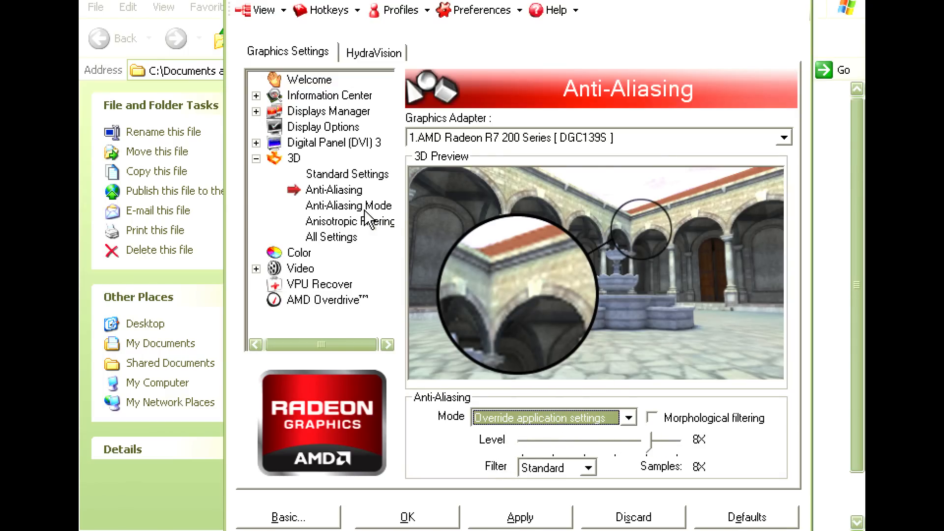
pyautogui.click(348, 206)
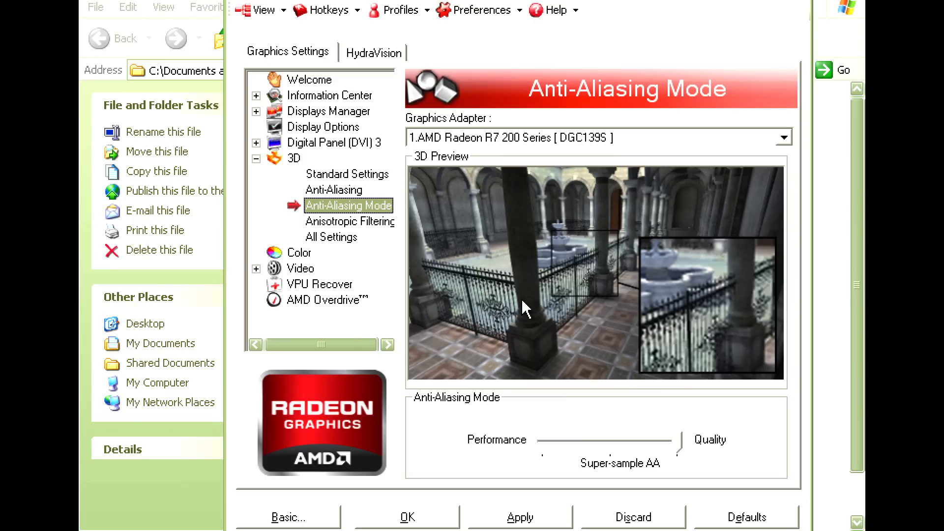
pyautogui.moveTo(675, 440); pyautogui.dragTo(547, 440)
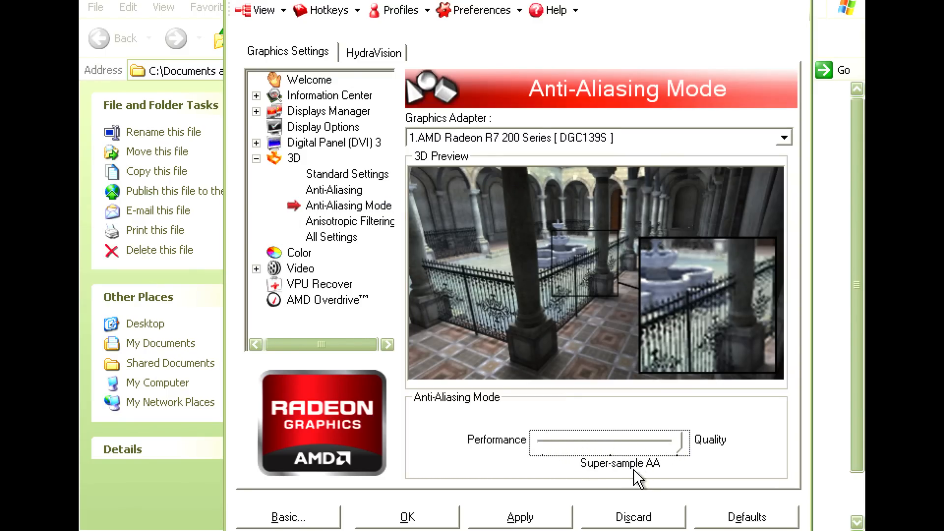
pyautogui.moveTo(519, 517)
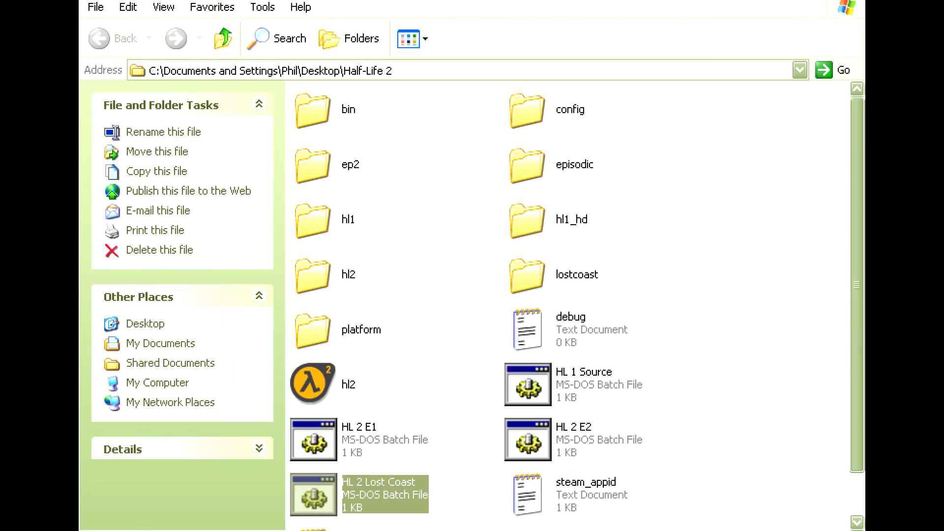
# - Relaunch Lost Coast from its batch file and load the d2_lostcoast dockside save
pyautogui.doubleClick(312, 494)
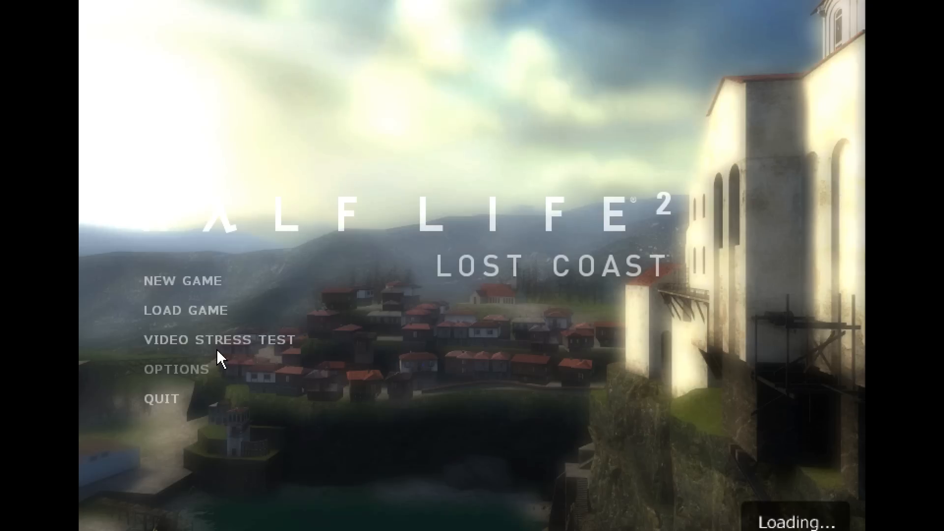
pyautogui.click(185, 310)
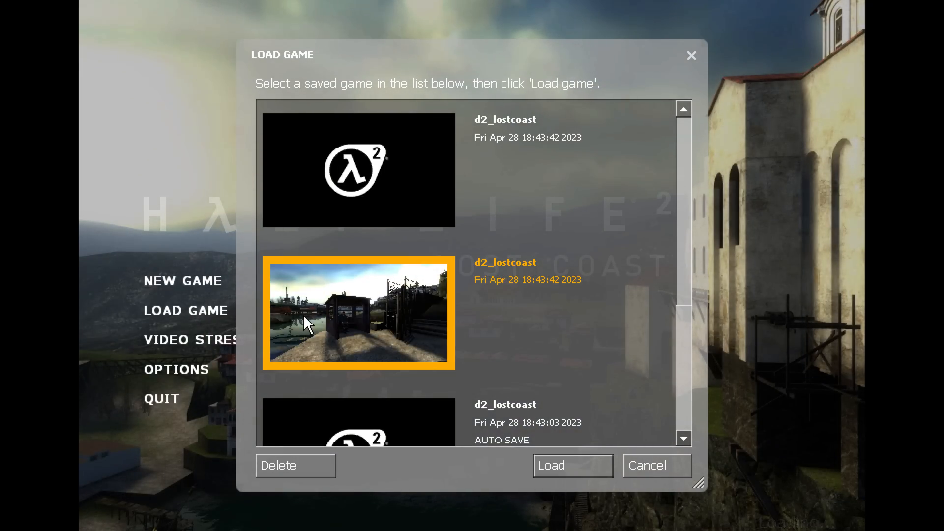
pyautogui.click(572, 465)
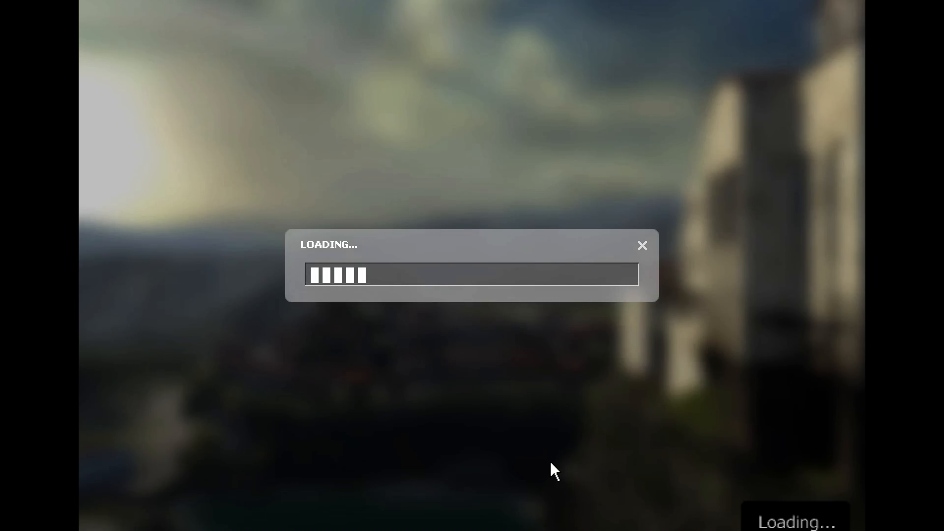